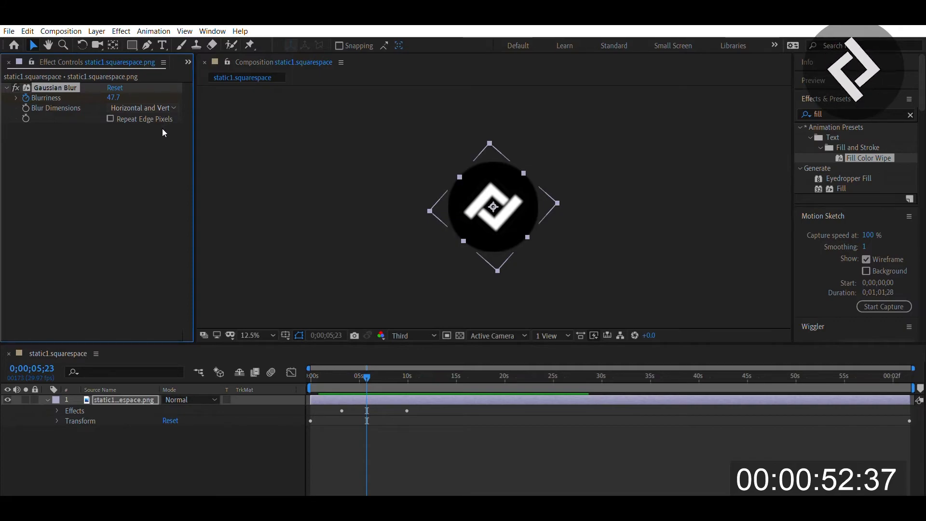
# - Set the logo's Gaussian Blur dimensions to Vertical in Effect Controls
pyautogui.click(141, 107)
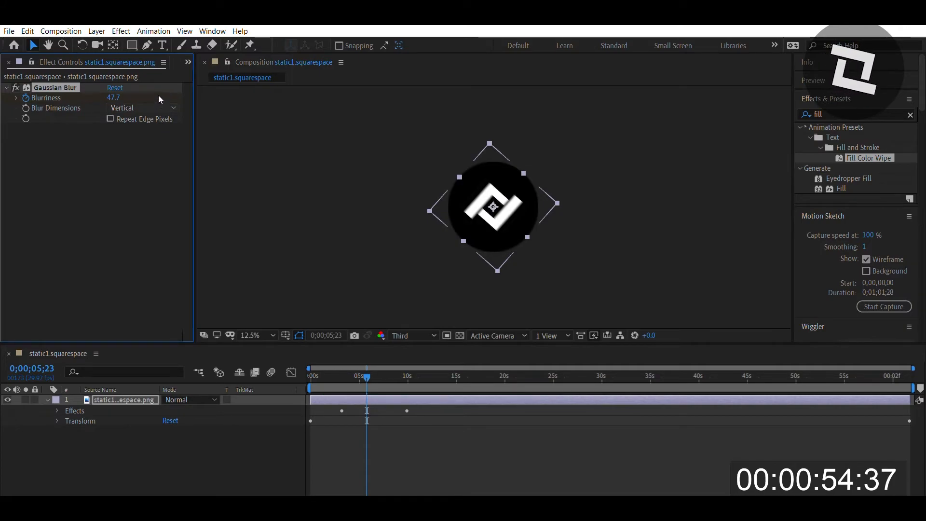